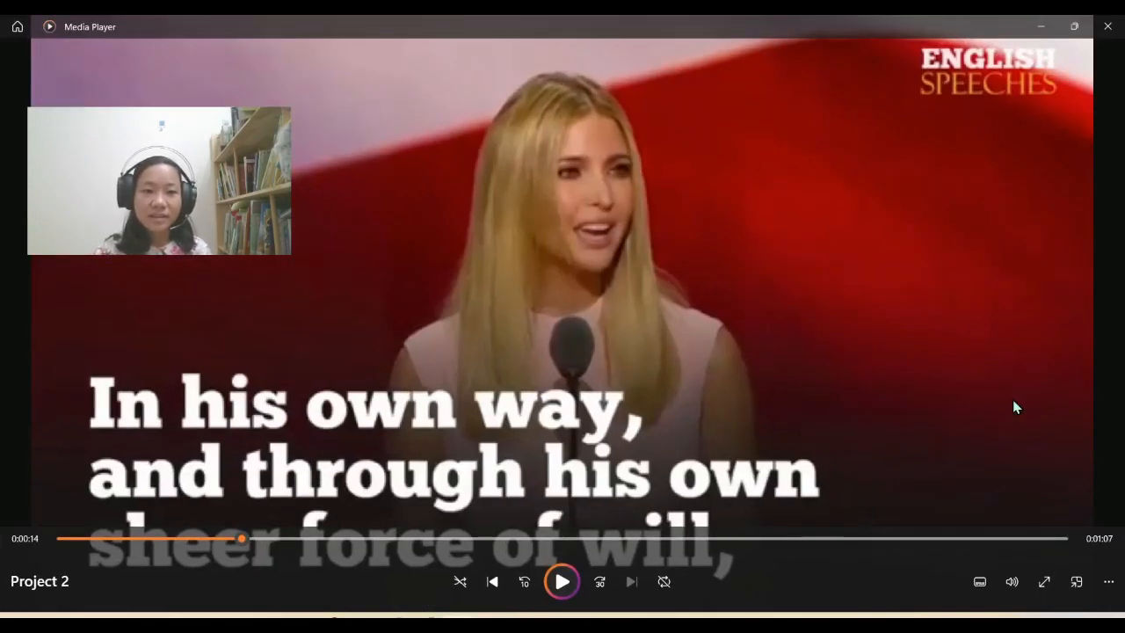
mouse_move(701, 280)
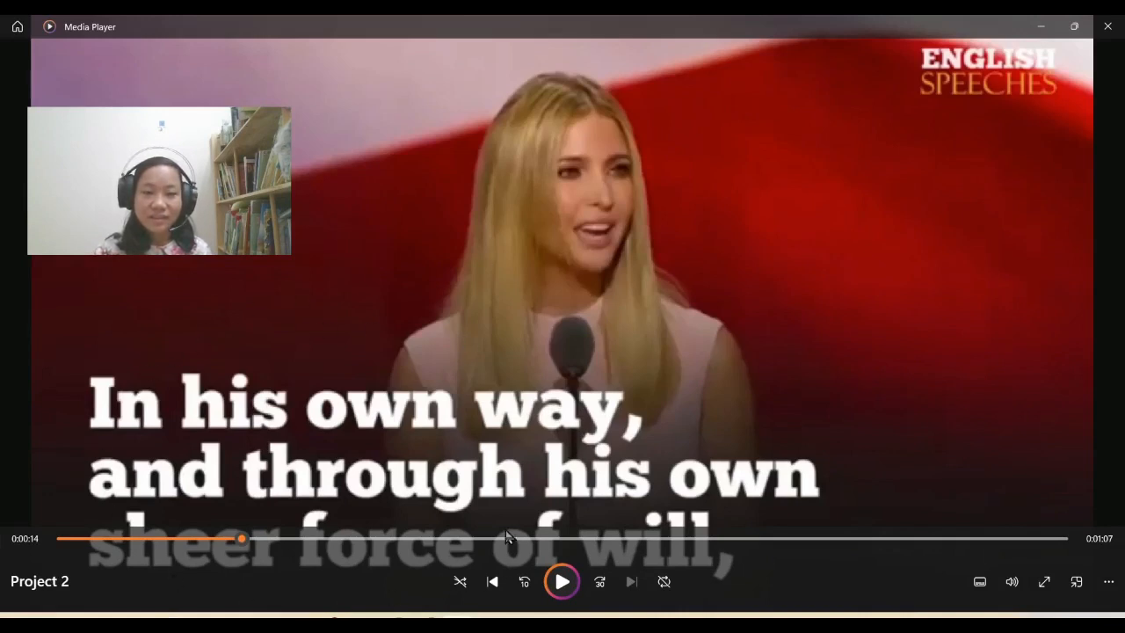
mouse_move(925, 453)
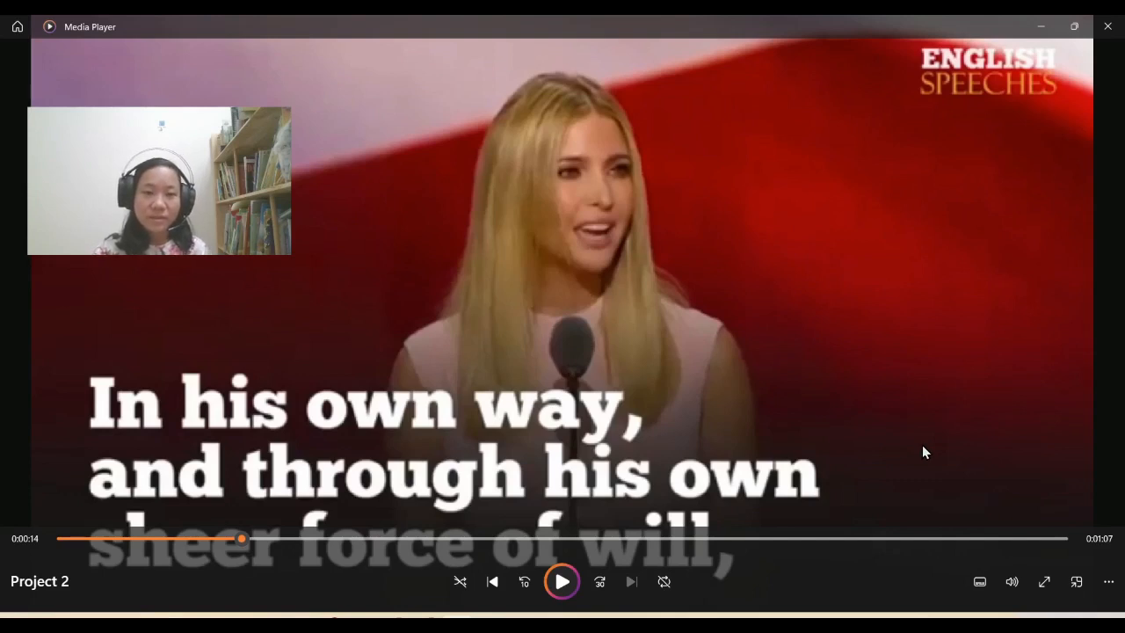
mouse_move(130, 518)
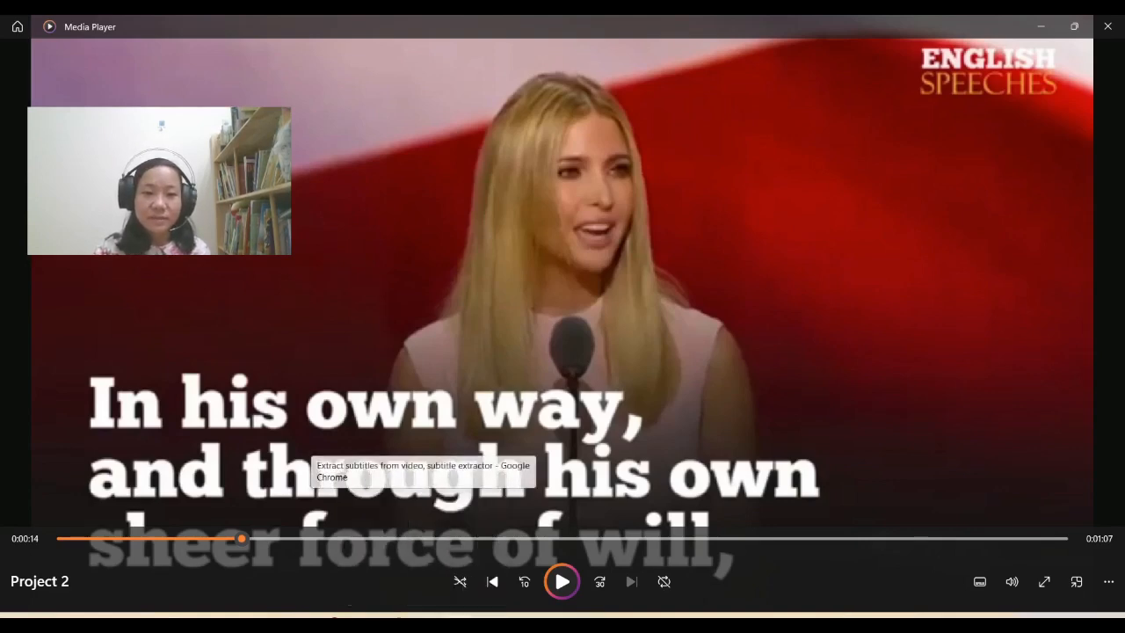
Step: Switch from Media Player to the Chrome tab with the subtitle extractor site
click(88, 26)
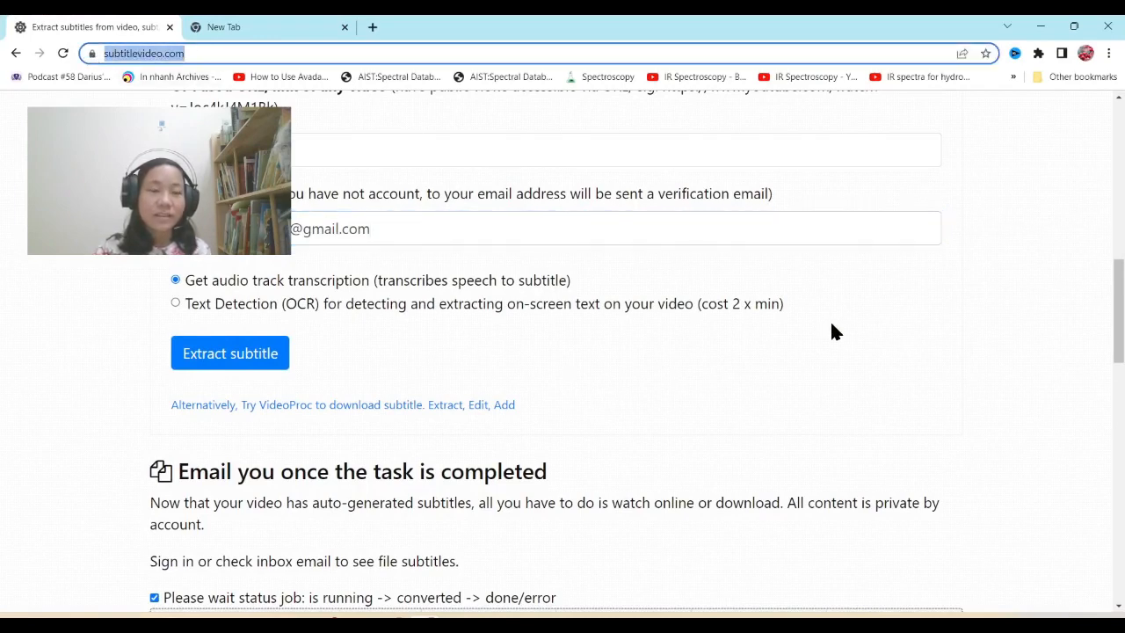
mouse_move(924, 401)
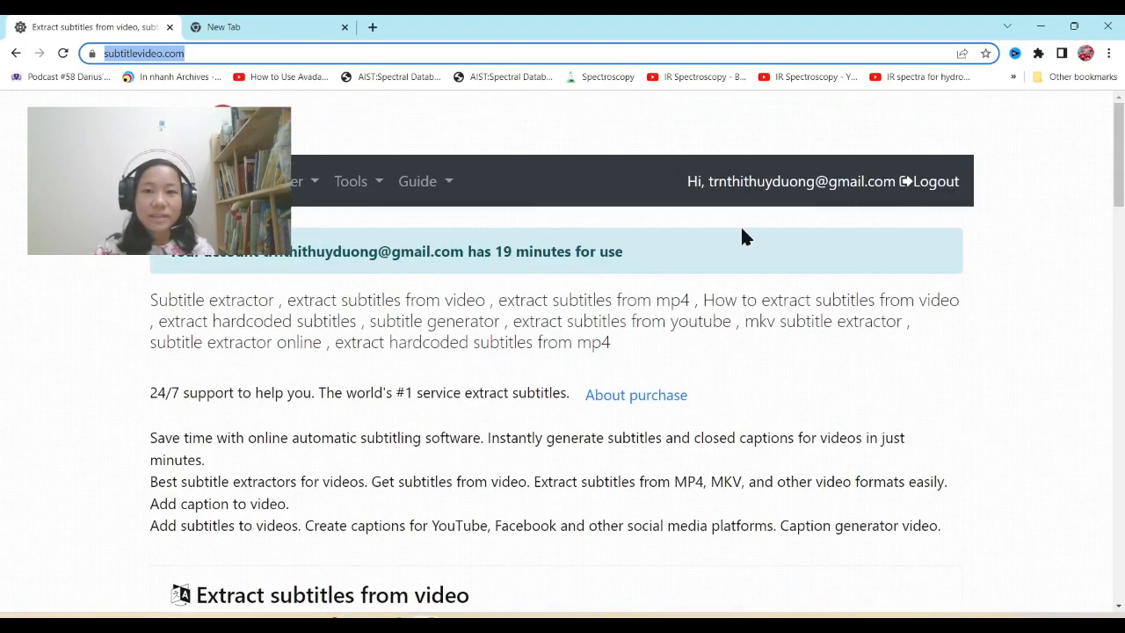
mouse_move(724, 211)
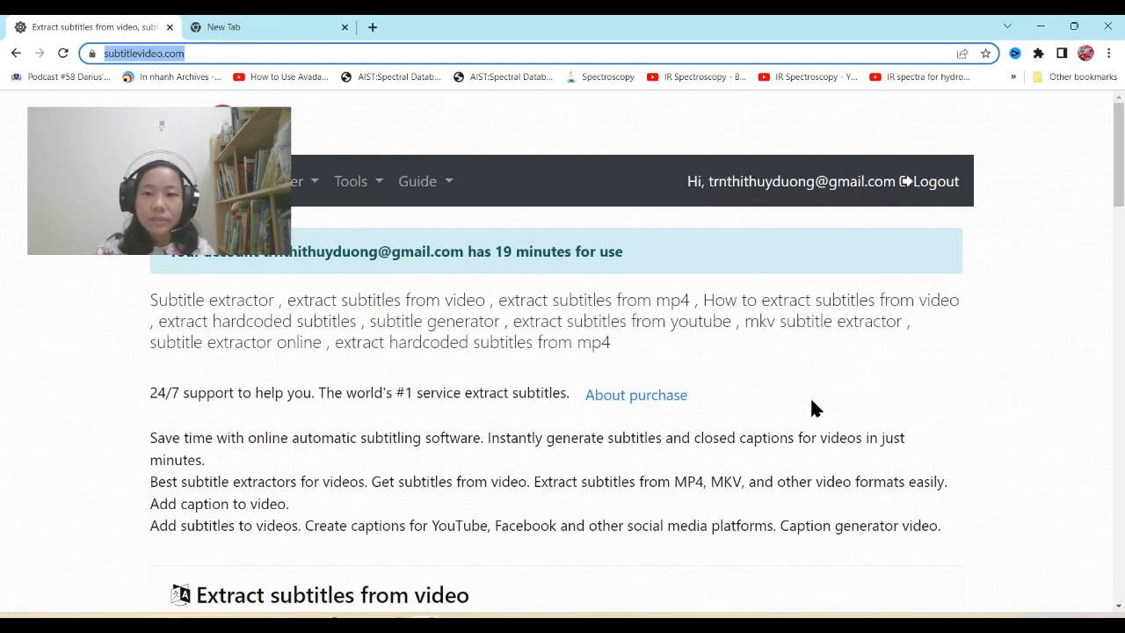
scroll(down, 3)
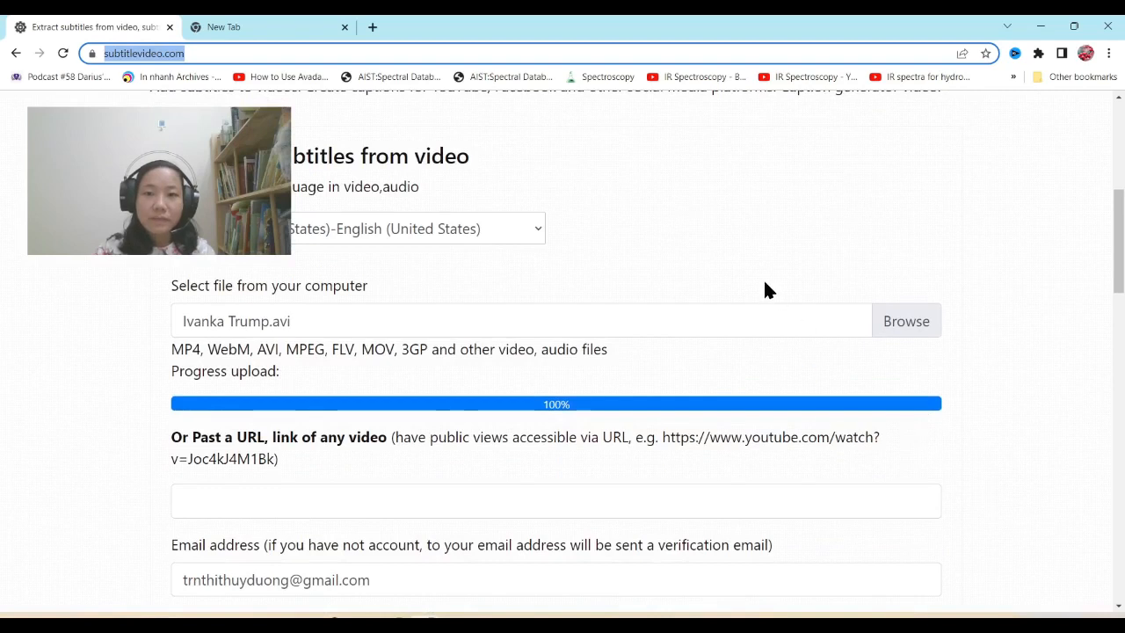
mouse_move(970, 318)
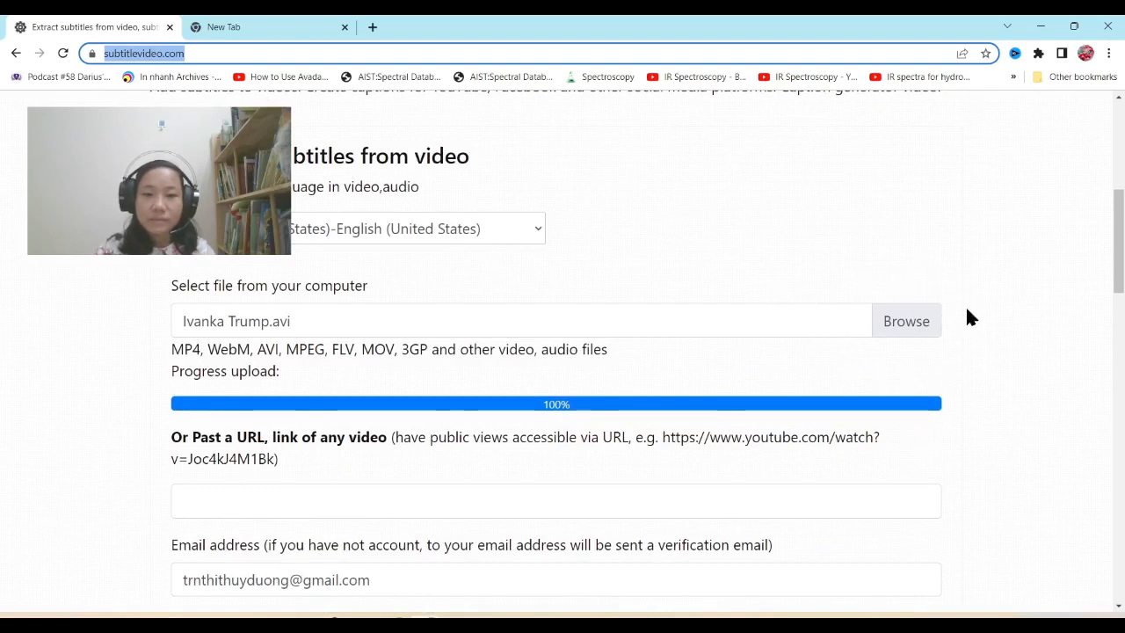
mouse_move(939, 302)
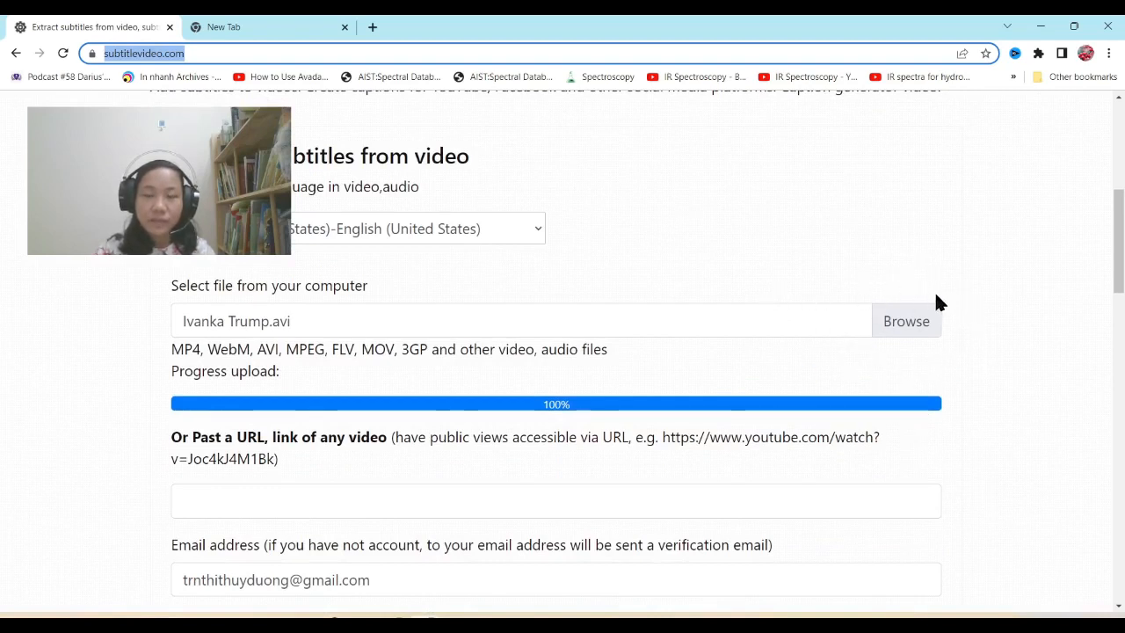
mouse_move(987, 344)
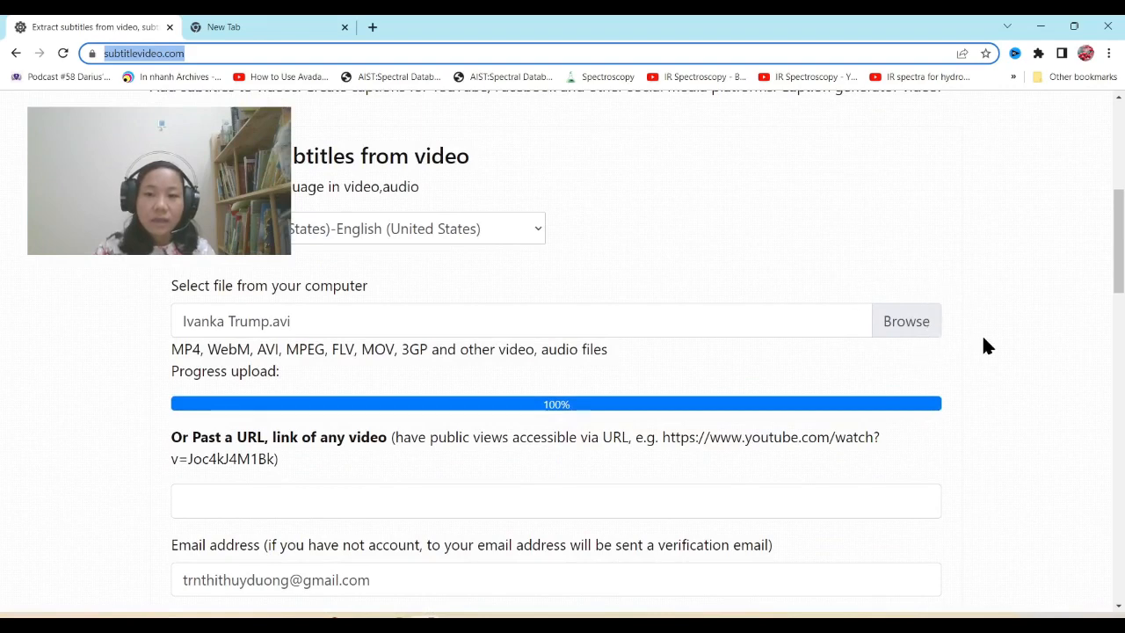
mouse_move(919, 359)
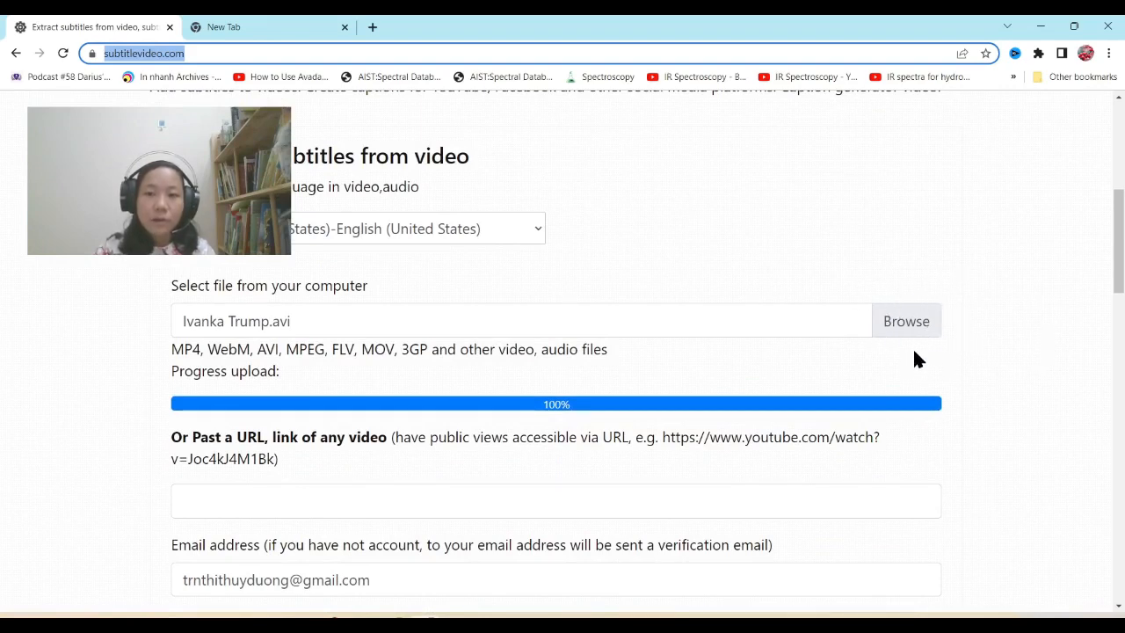
mouse_move(907, 320)
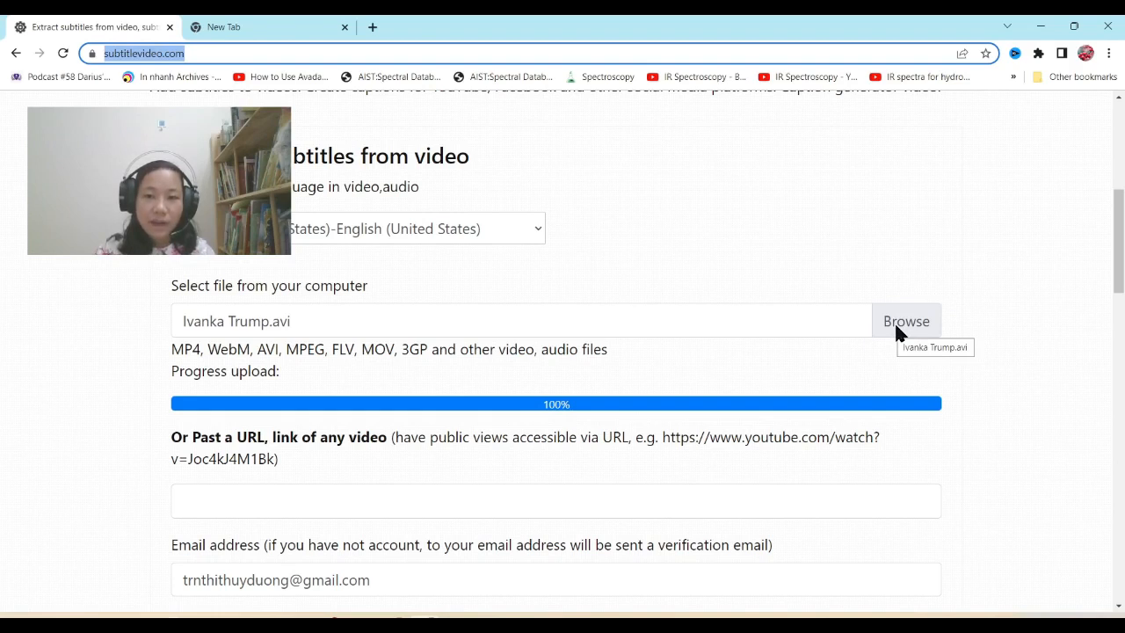
mouse_move(992, 376)
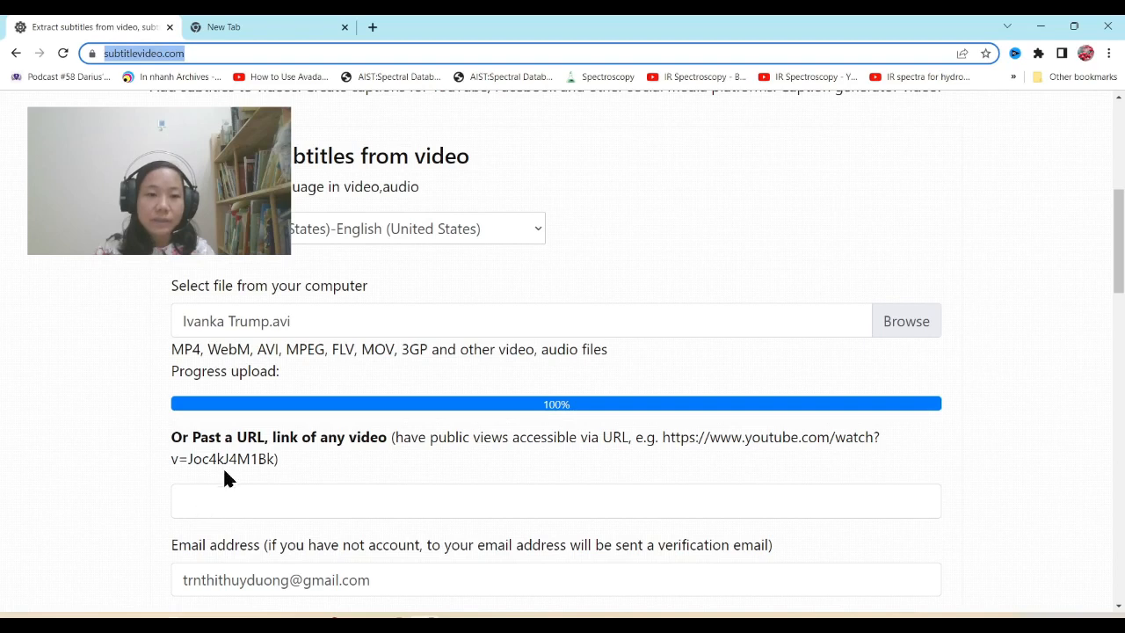
click(197, 501)
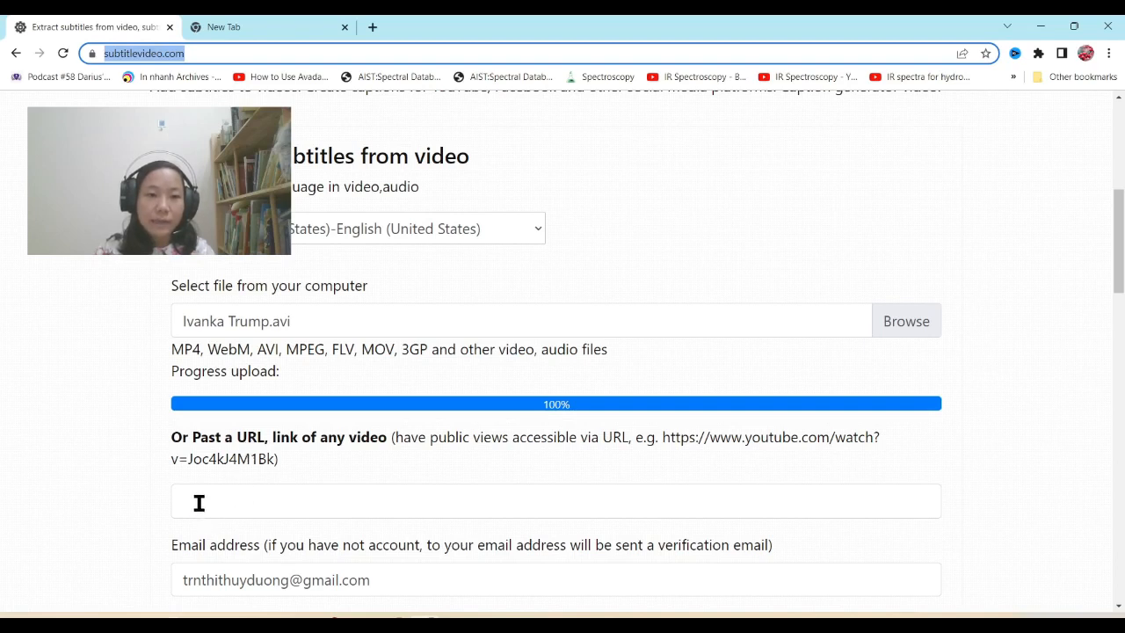
click(555, 501)
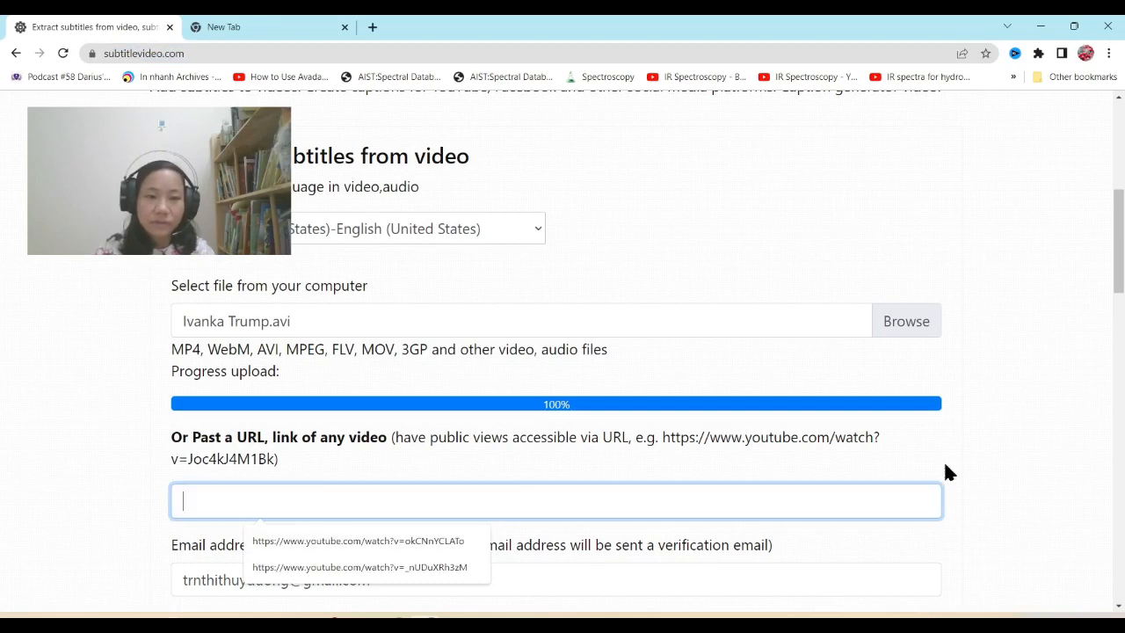
scroll(down, 3)
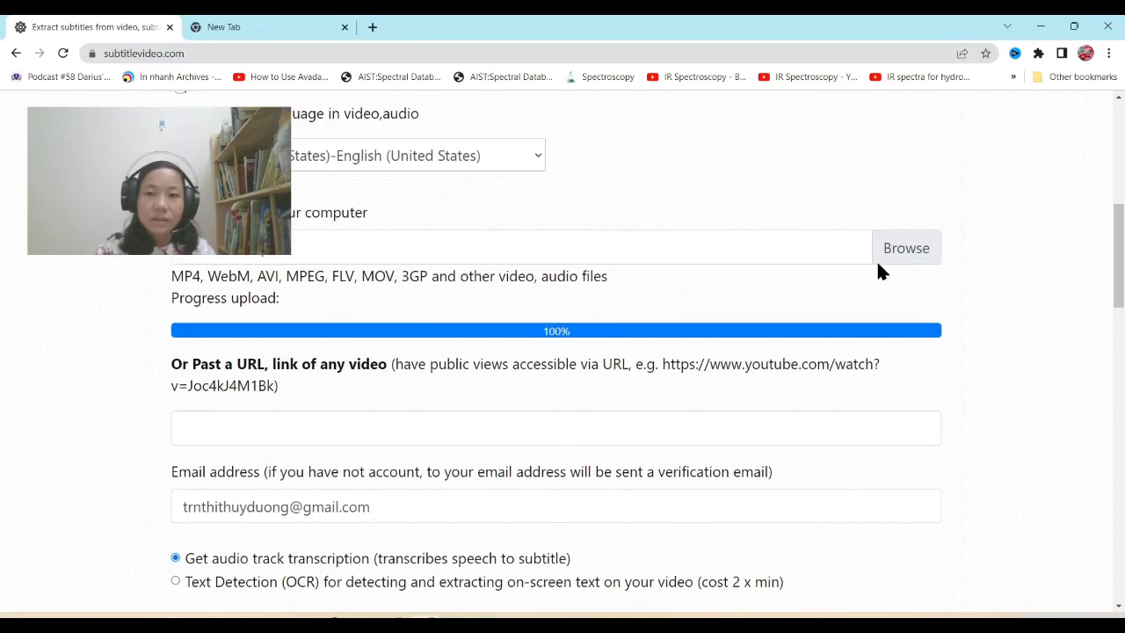
Step: Choose the Ivanka Trump video file via Browse and start uploading it
click(905, 246)
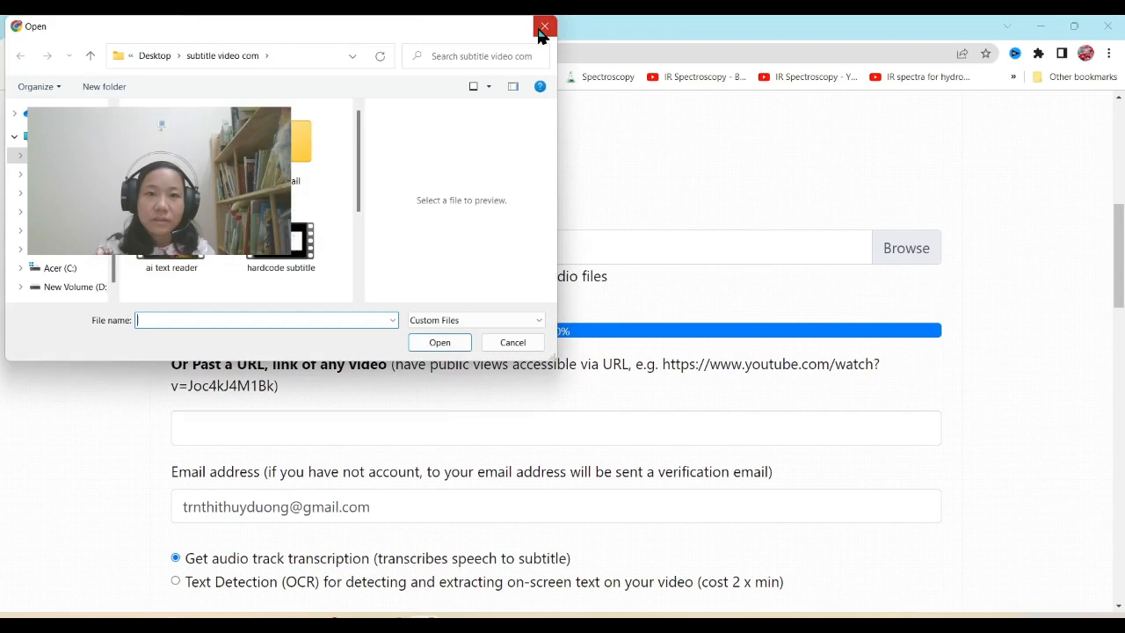
click(545, 26)
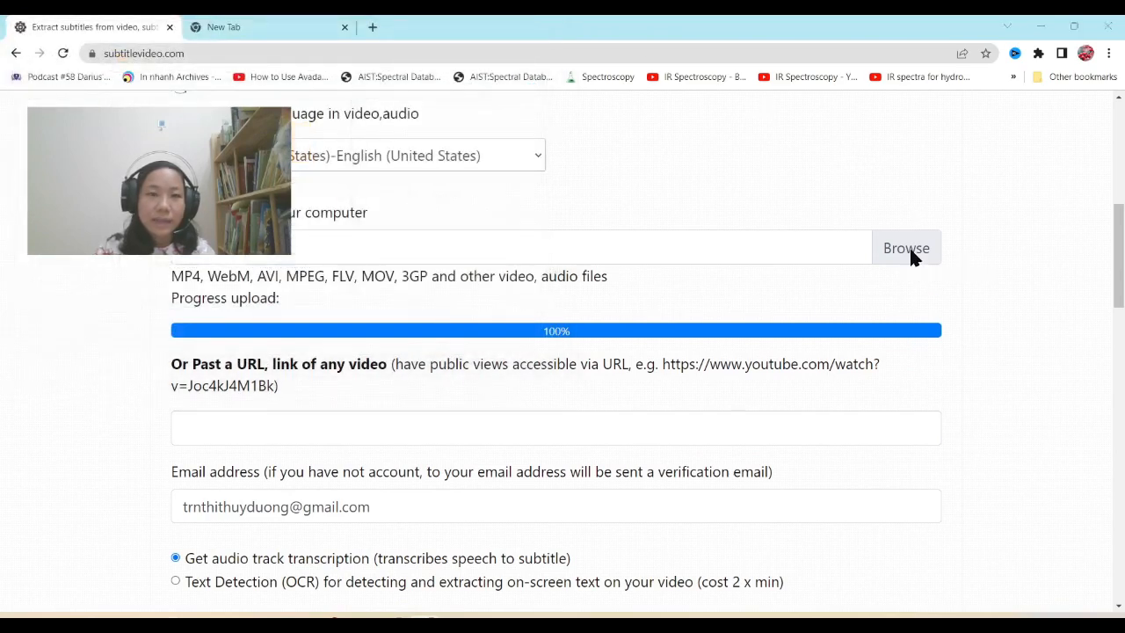
click(907, 248)
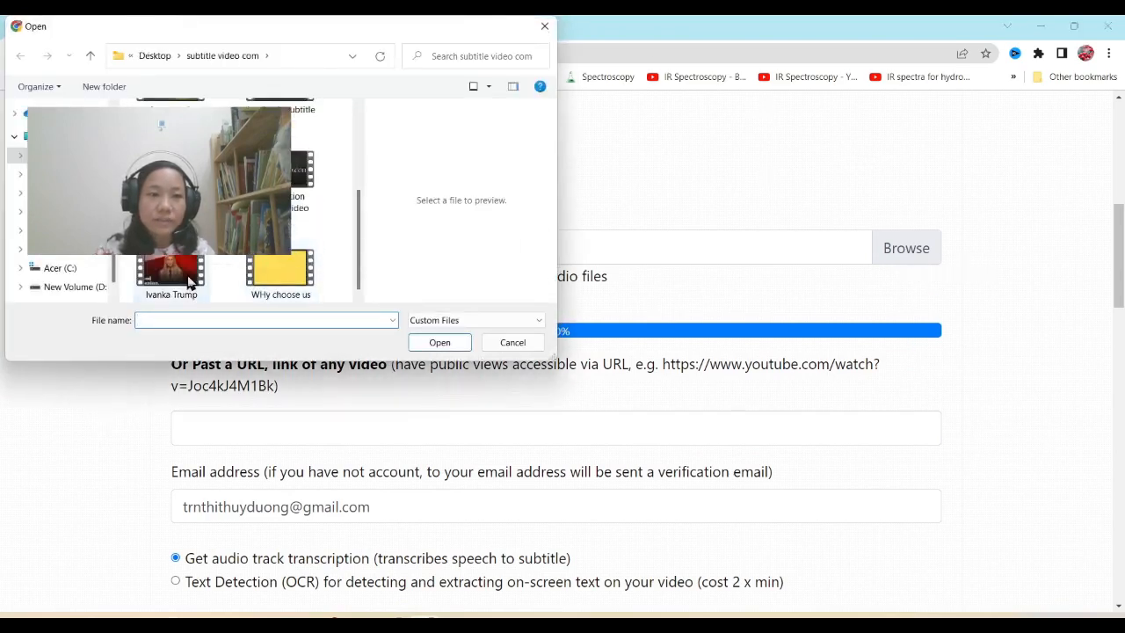
click(170, 272)
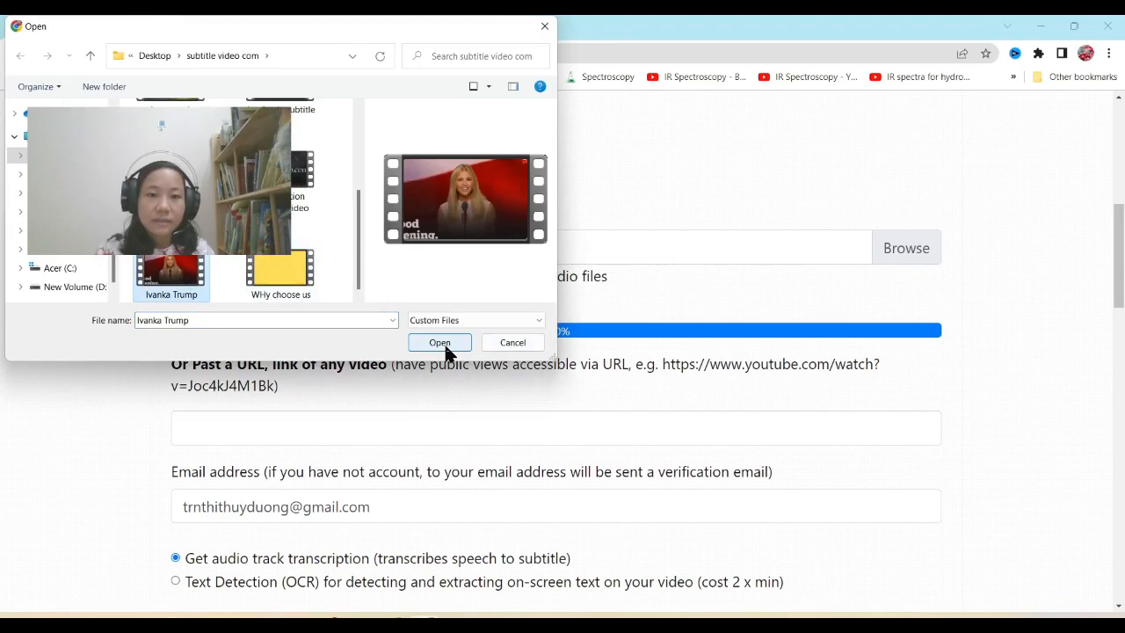
click(439, 341)
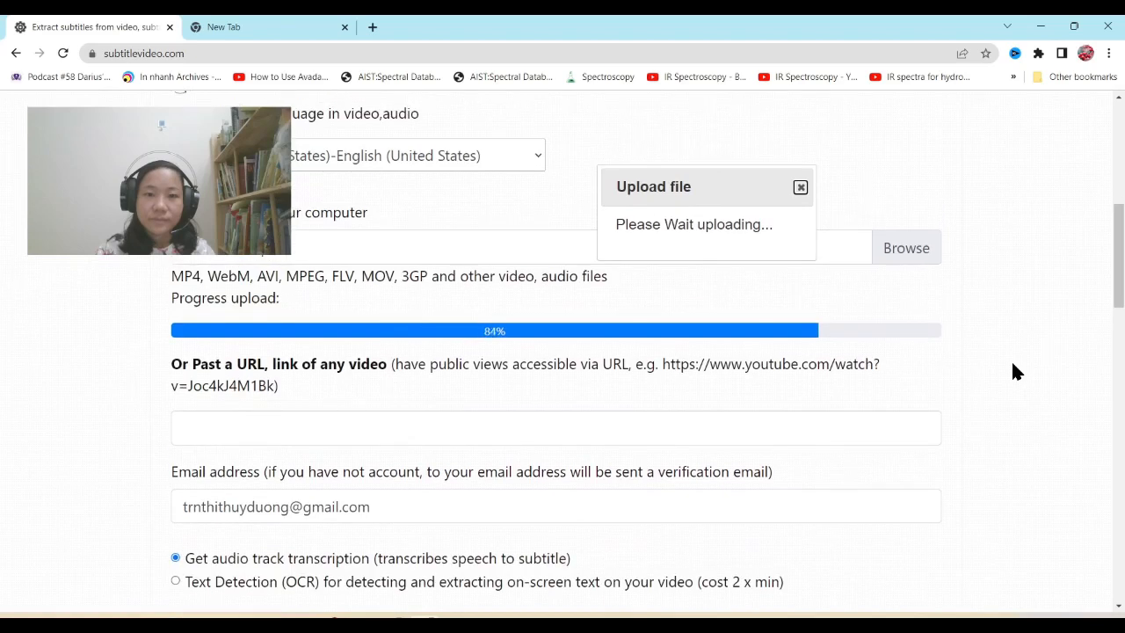
mouse_move(1042, 368)
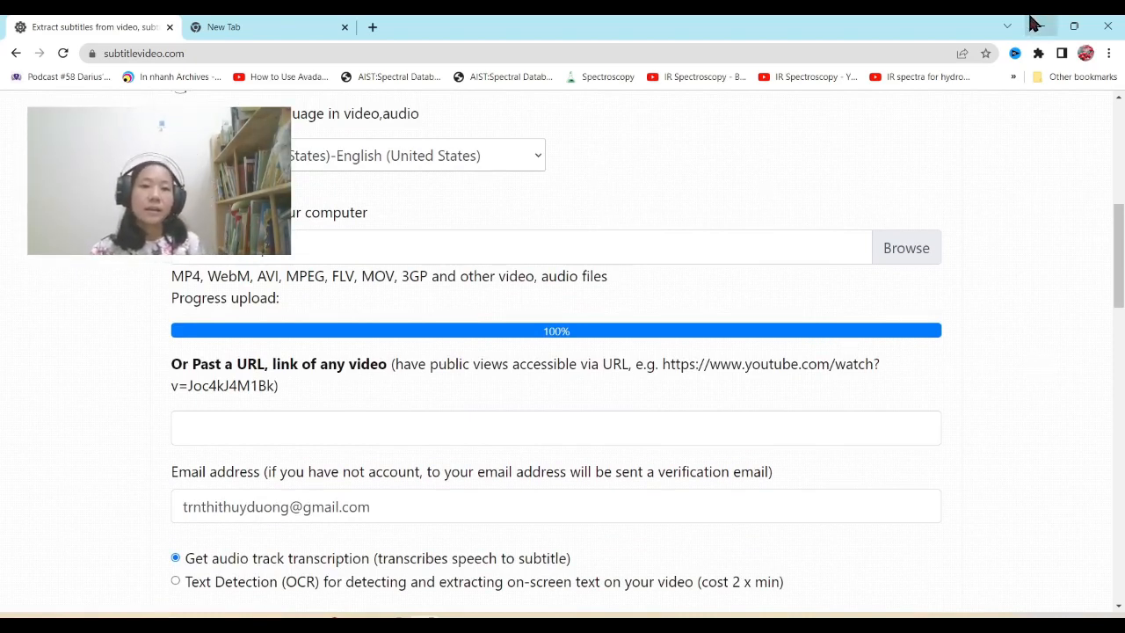
mouse_move(1065, 390)
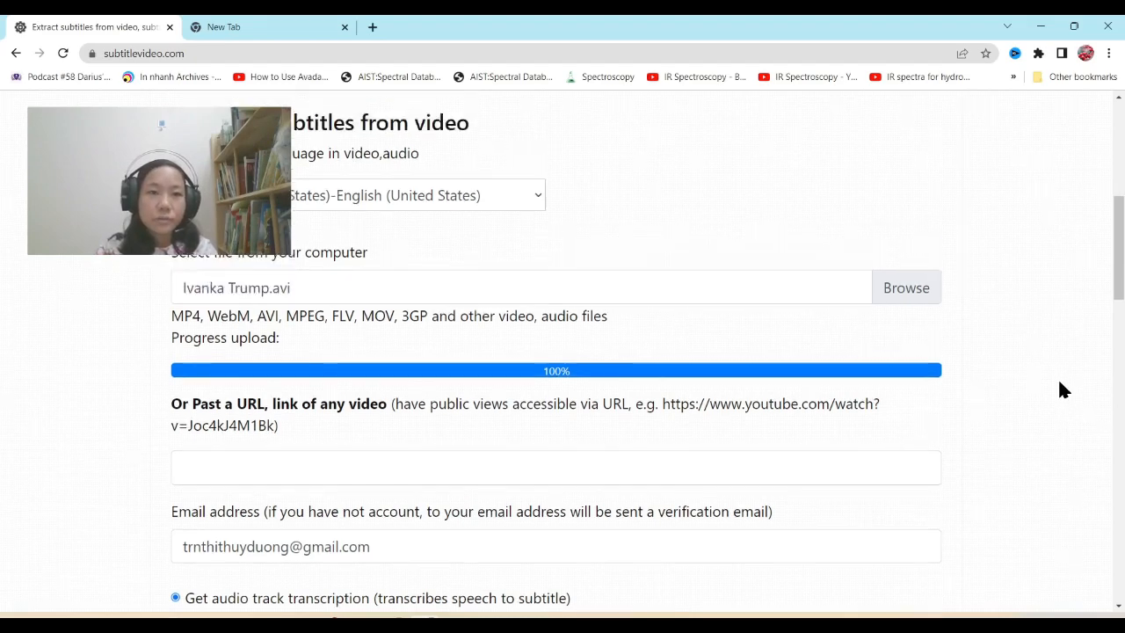
scroll(down, 3)
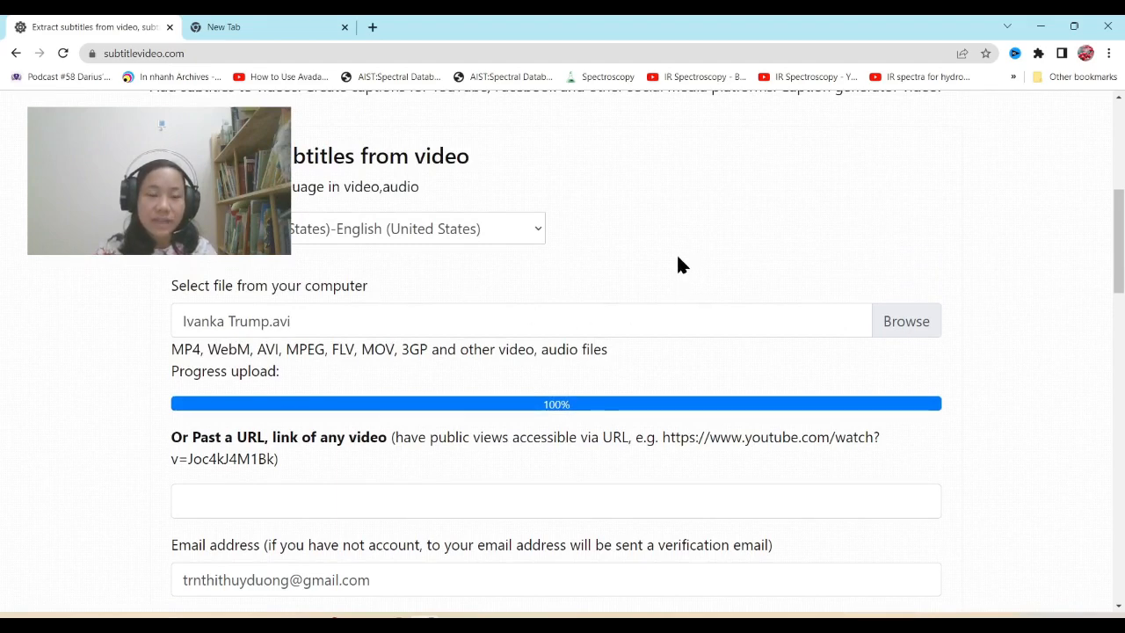
click(413, 228)
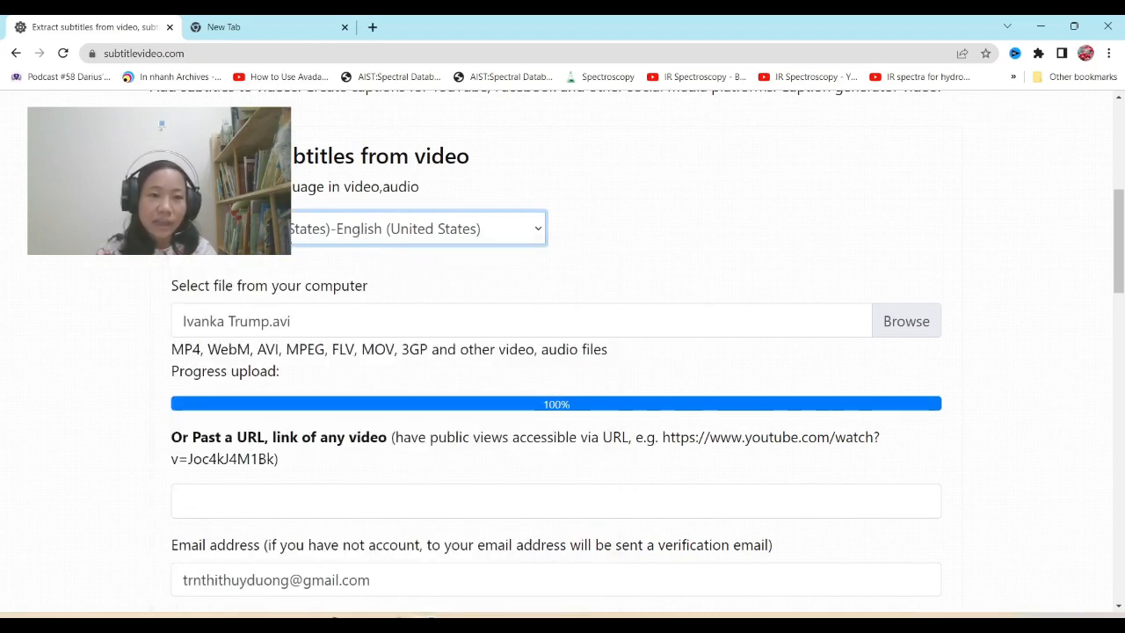
scroll(down, 3)
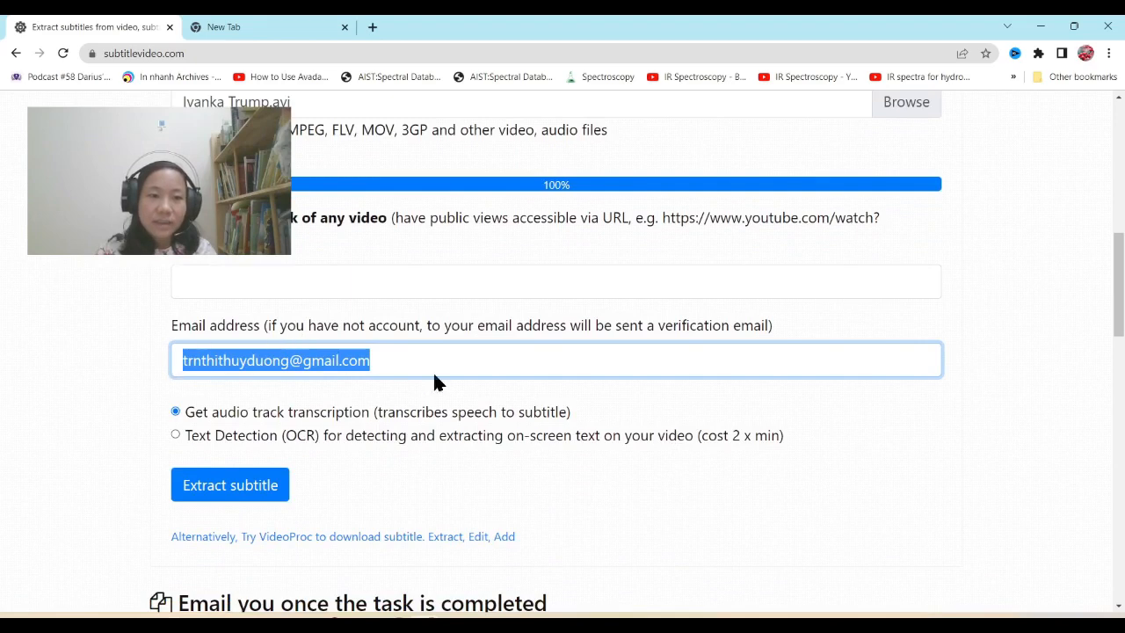
mouse_move(411, 368)
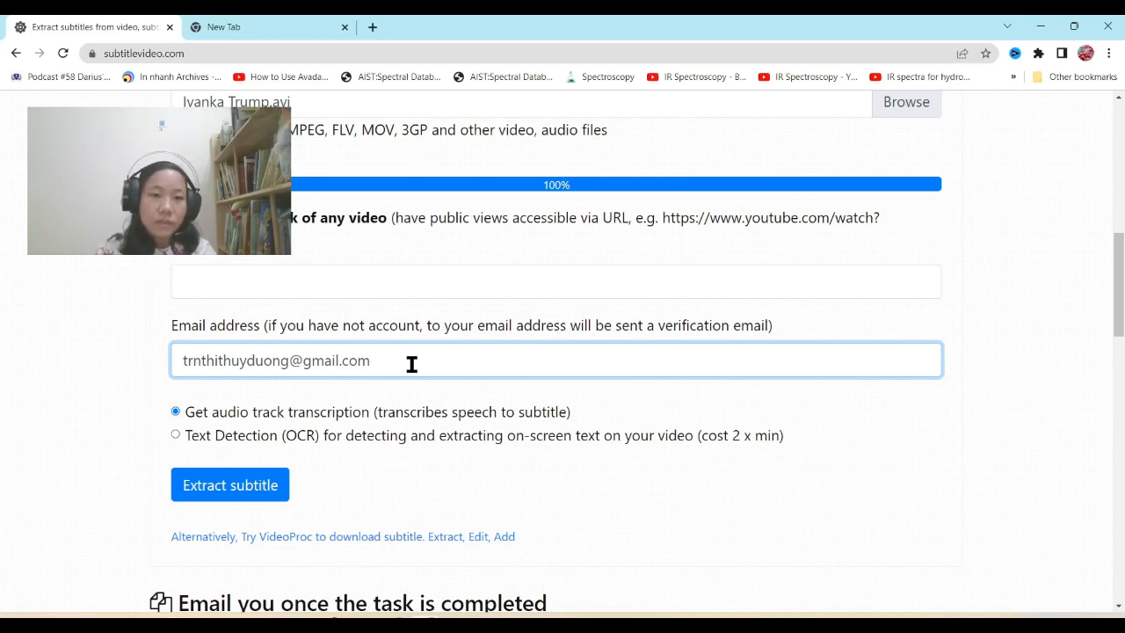
Step: Reach the Extract subtitle area and show the extracted English subtitles in the online translator
scroll(down, 3)
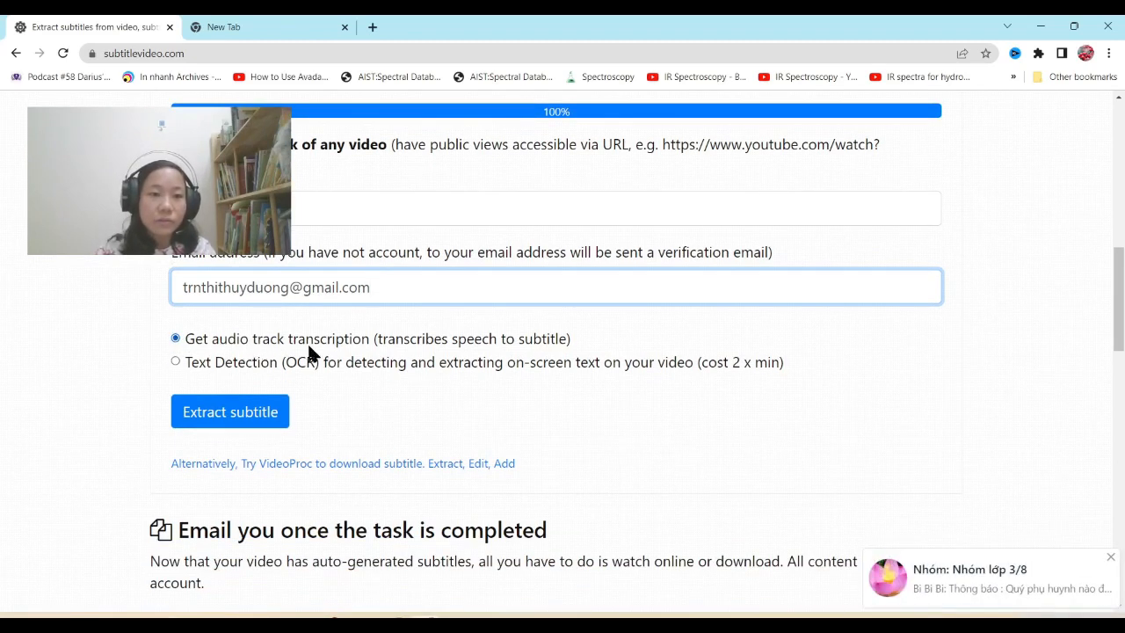
mouse_move(211, 380)
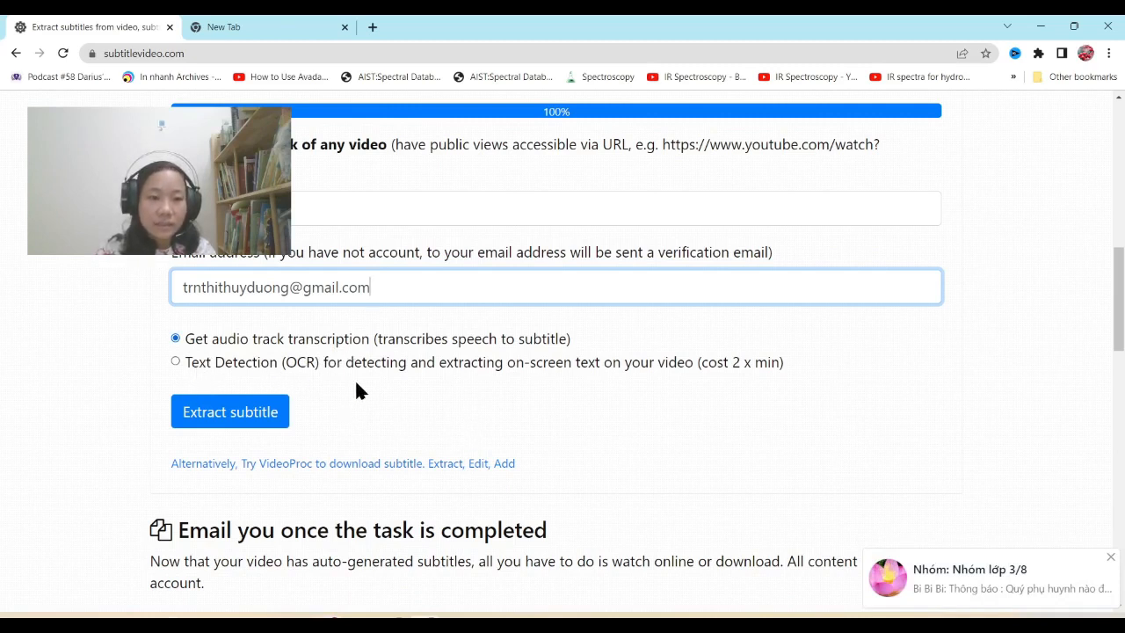
mouse_move(420, 403)
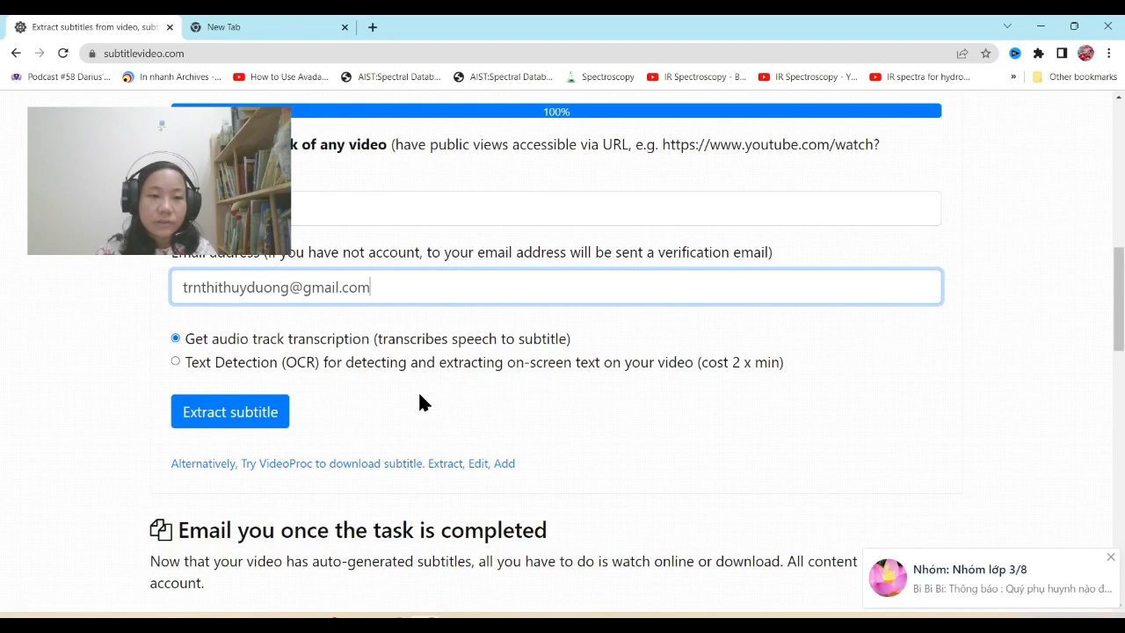
mouse_move(201, 395)
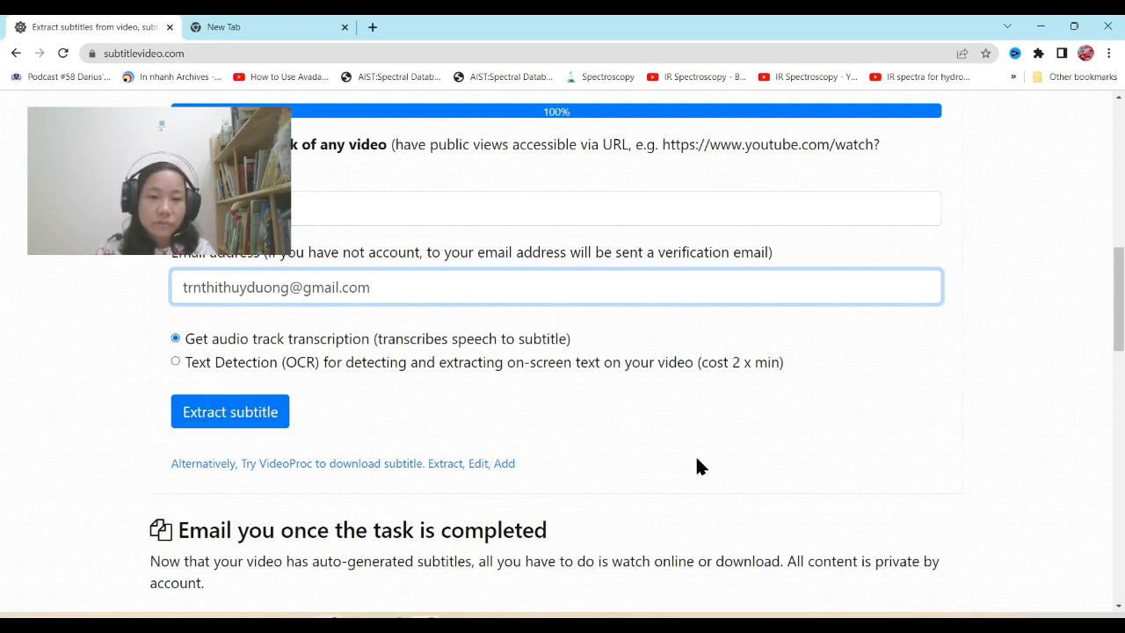
mouse_move(678, 460)
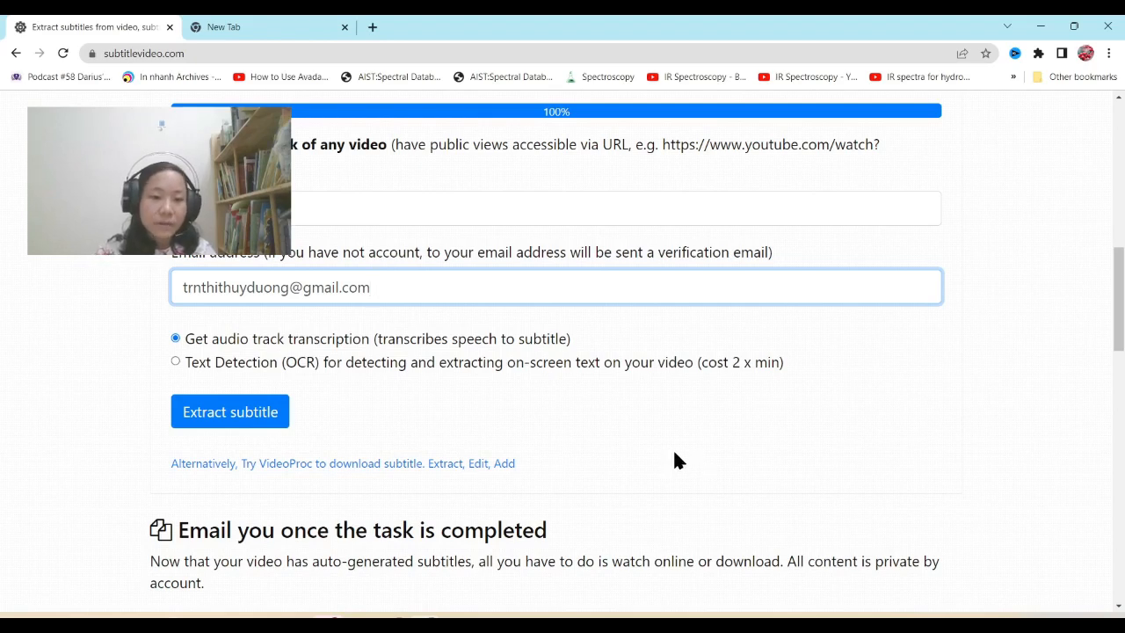
mouse_move(648, 553)
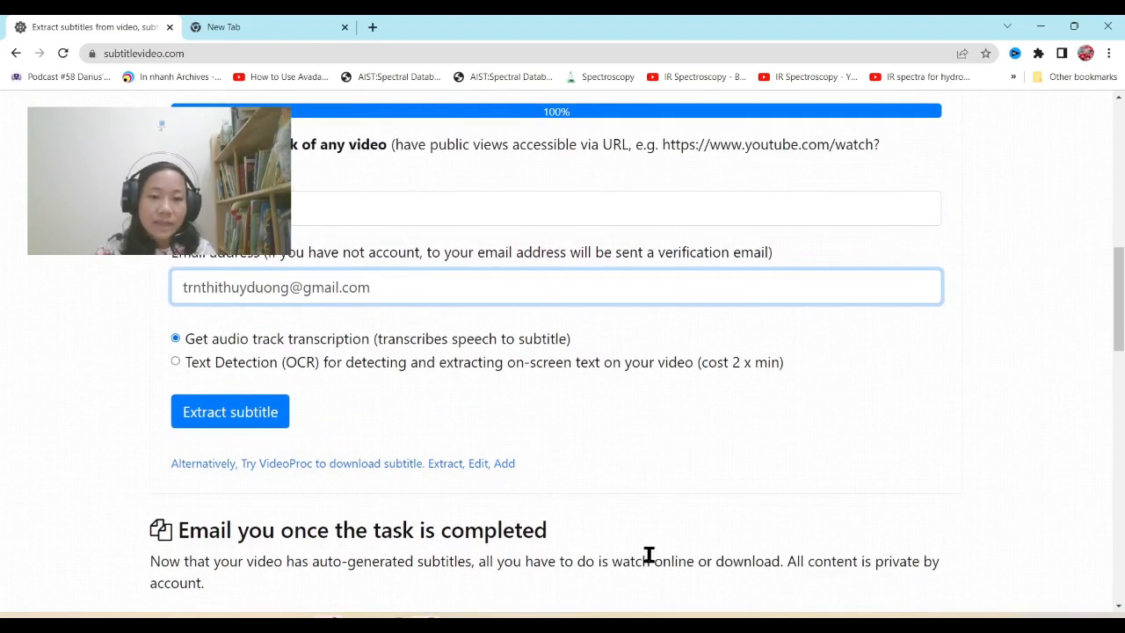
click(228, 411)
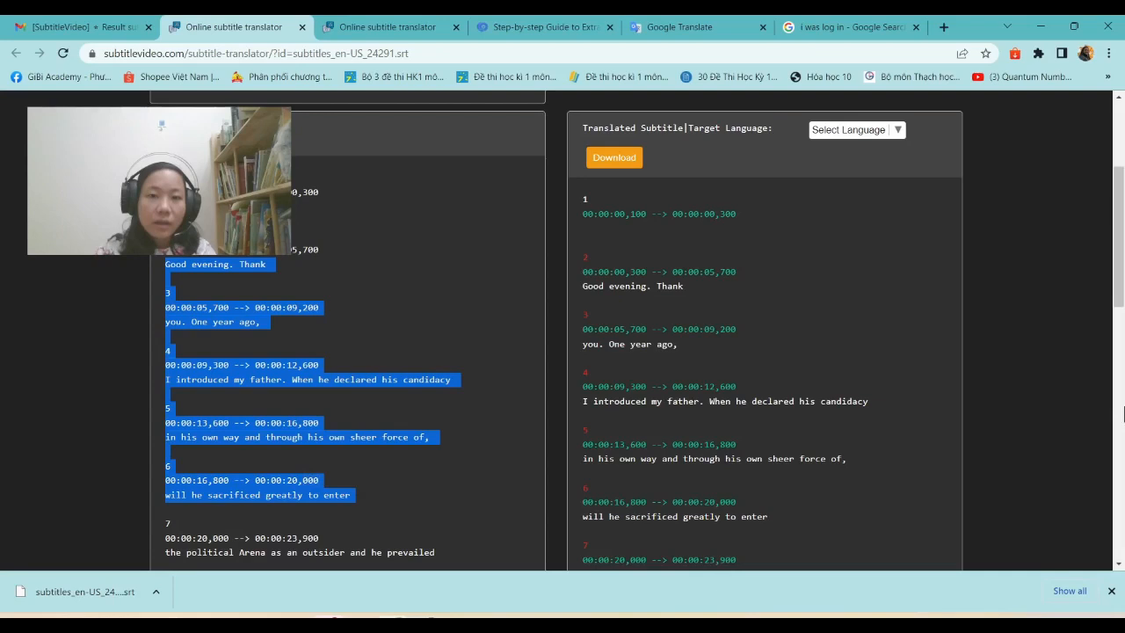
Step: View the [SubtitleVideo] Result subtitle email for ivanka trump9261.avi in Gmail, highlighting its subject
click(80, 26)
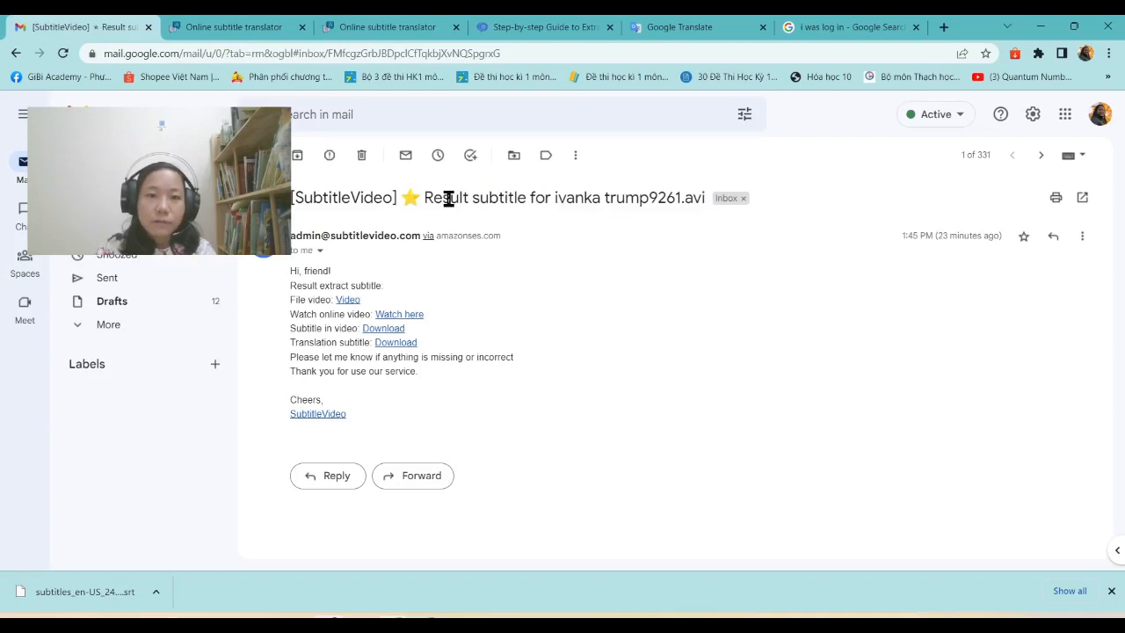
drag(424, 197, 615, 197)
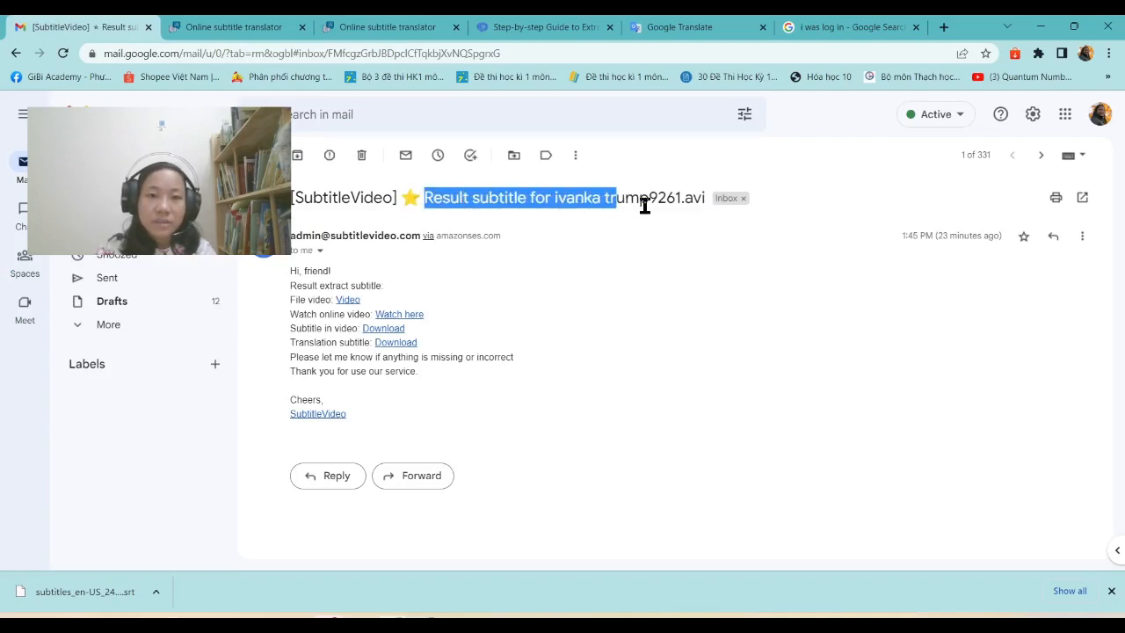
click(703, 353)
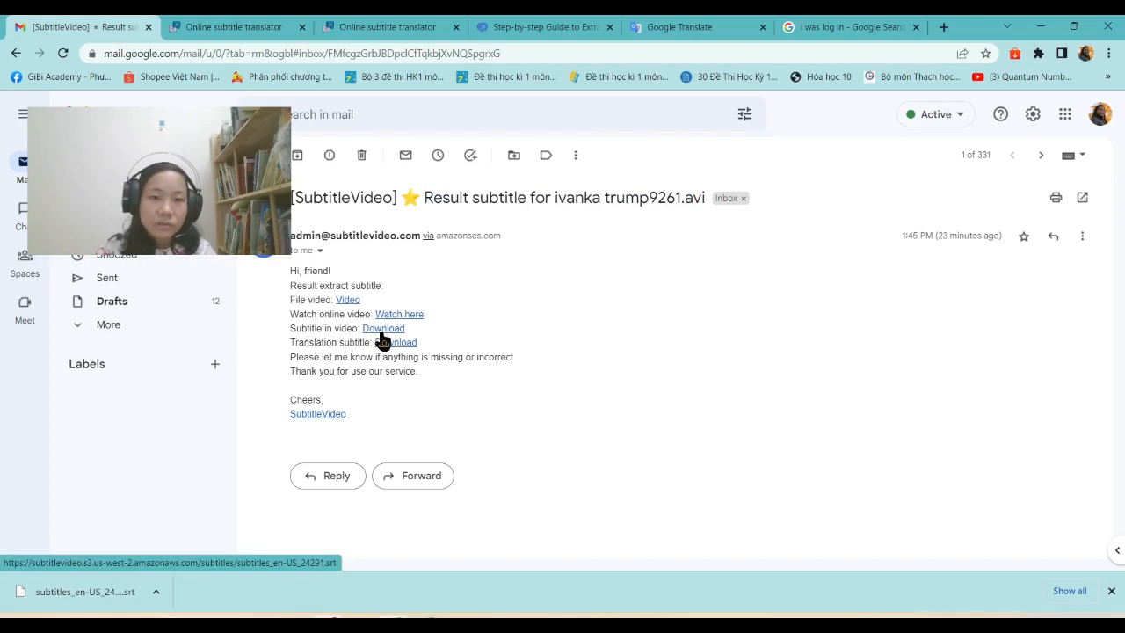
mouse_move(332, 333)
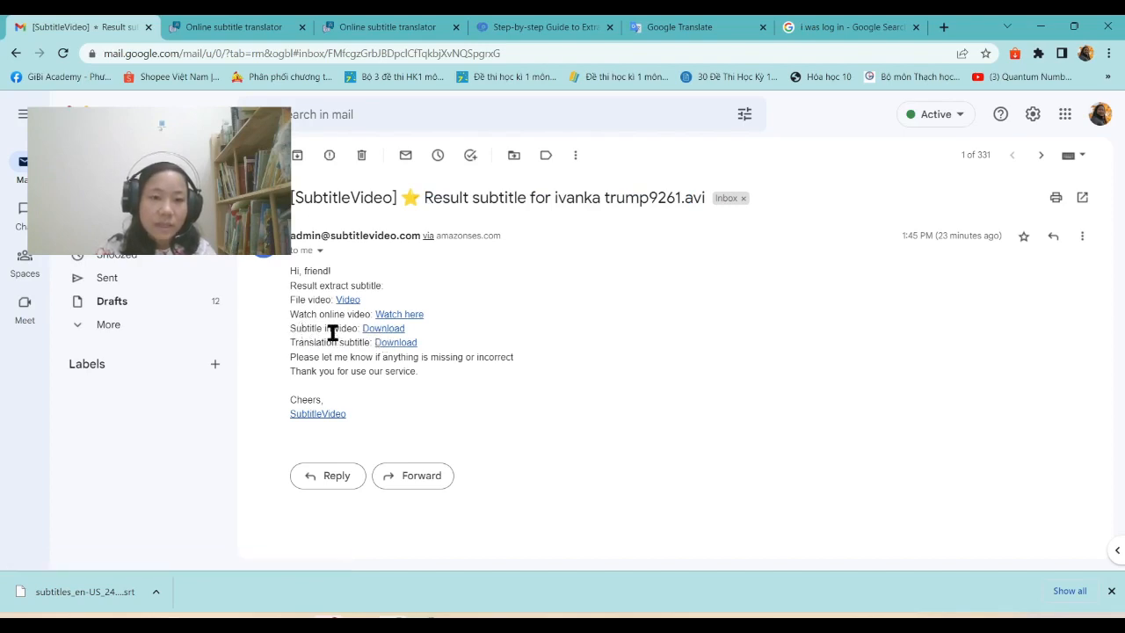
mouse_move(383, 328)
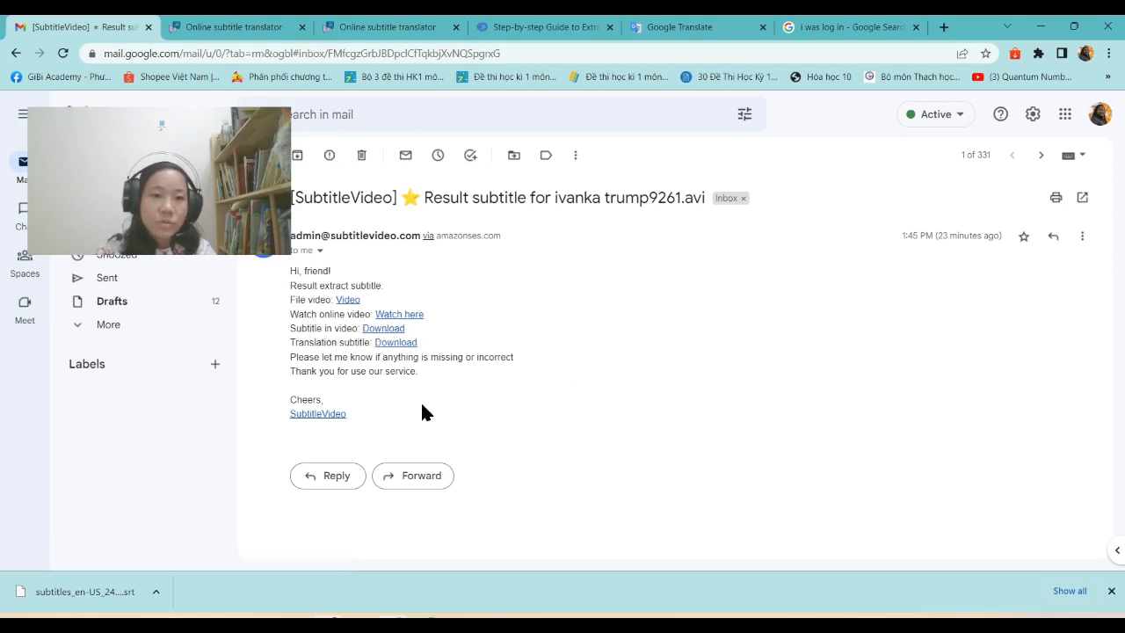
mouse_move(395, 341)
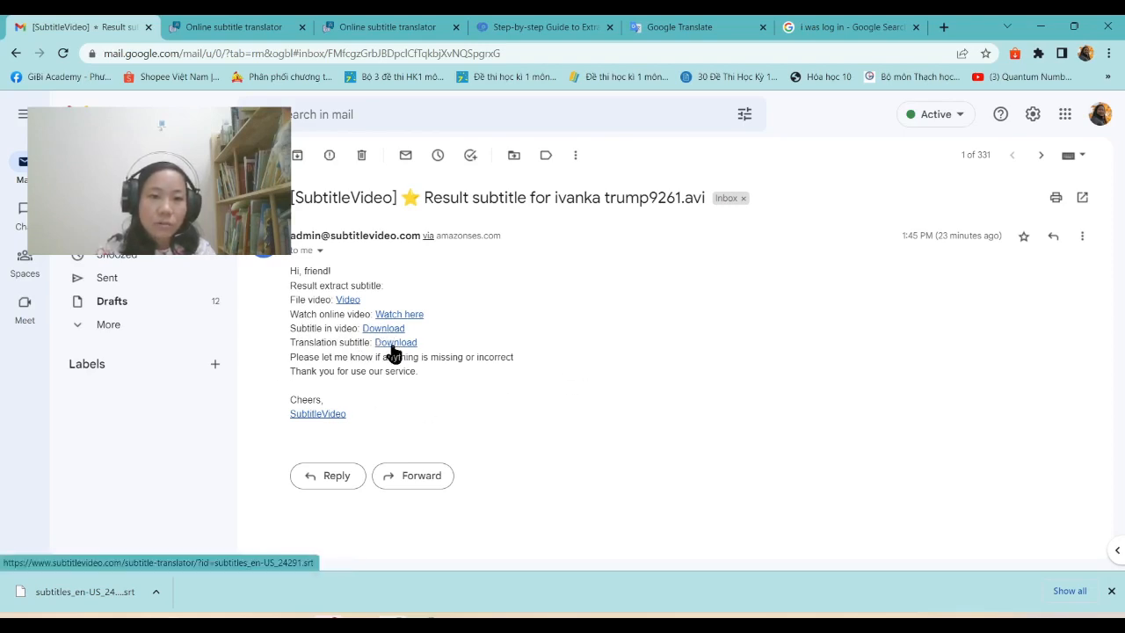
mouse_move(407, 355)
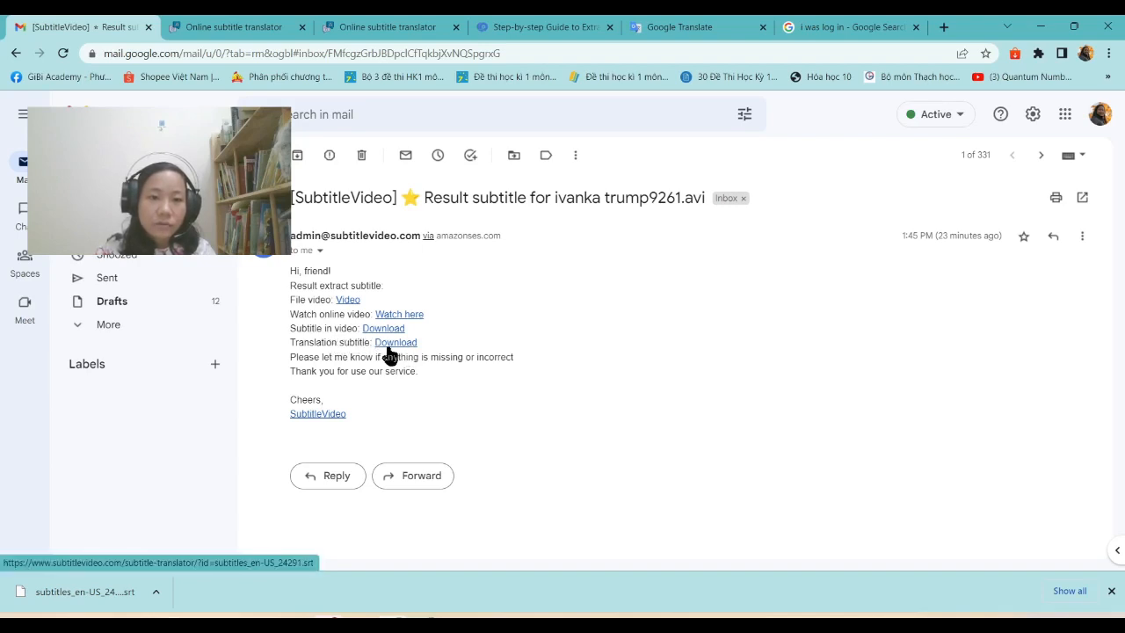
mouse_move(395, 341)
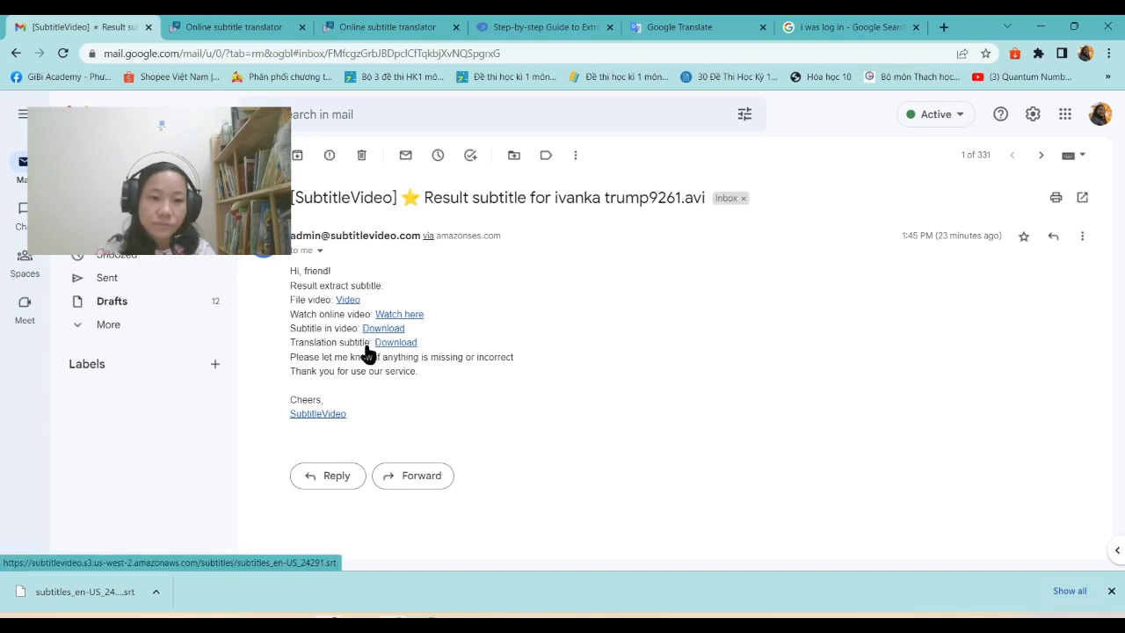
mouse_move(377, 337)
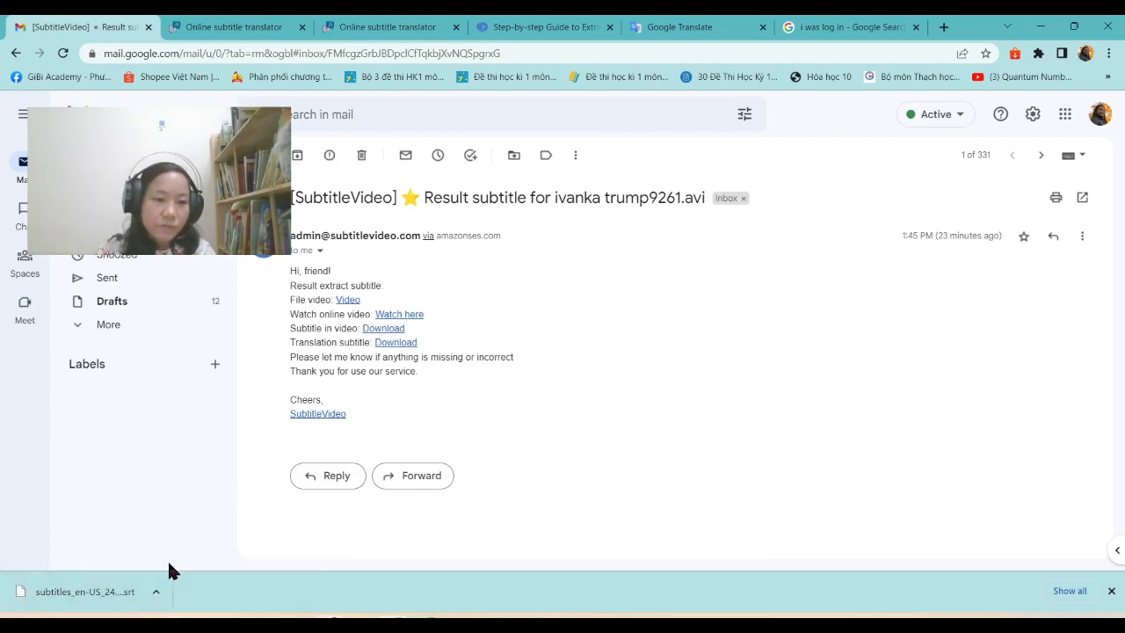
mouse_move(56, 578)
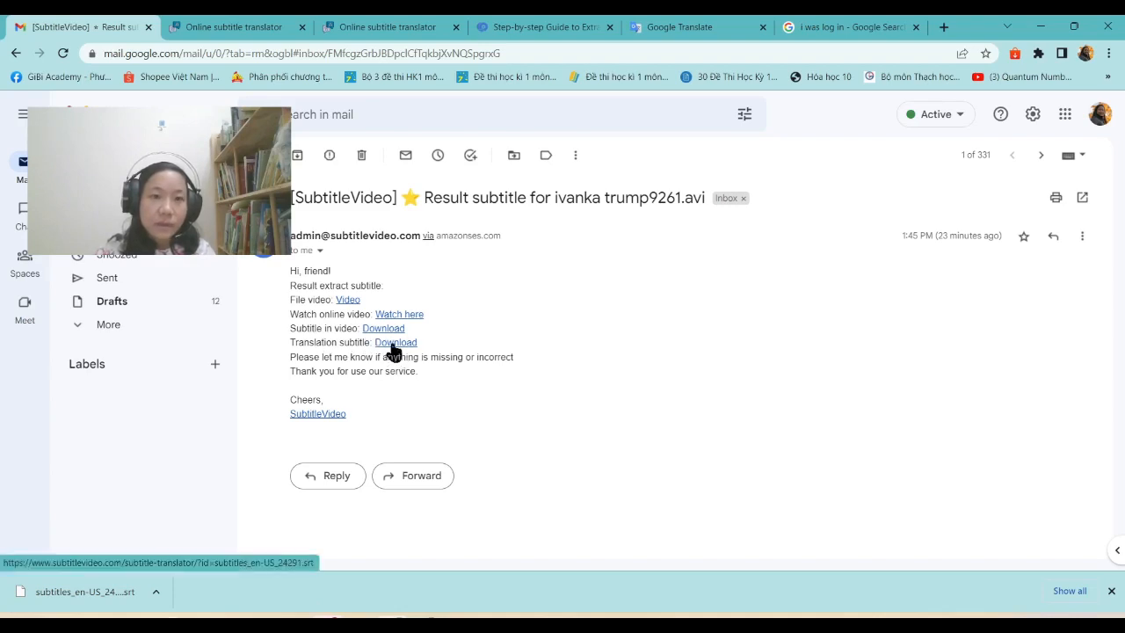
Step: Follow the Translation subtitle Download link to the online subtitle translator
click(395, 341)
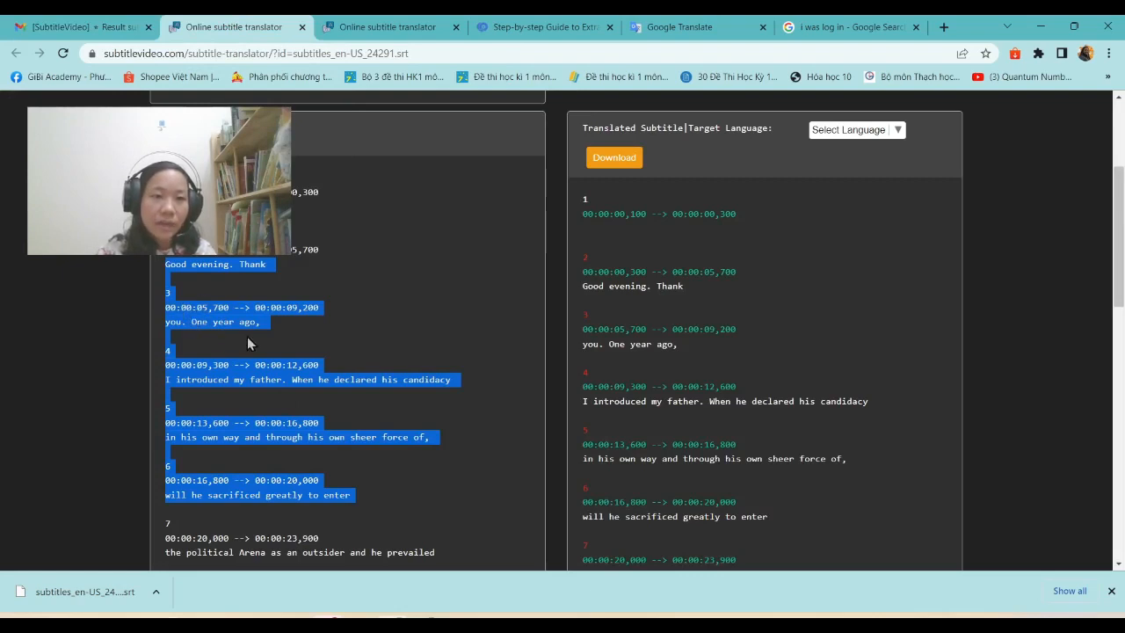
mouse_move(196, 320)
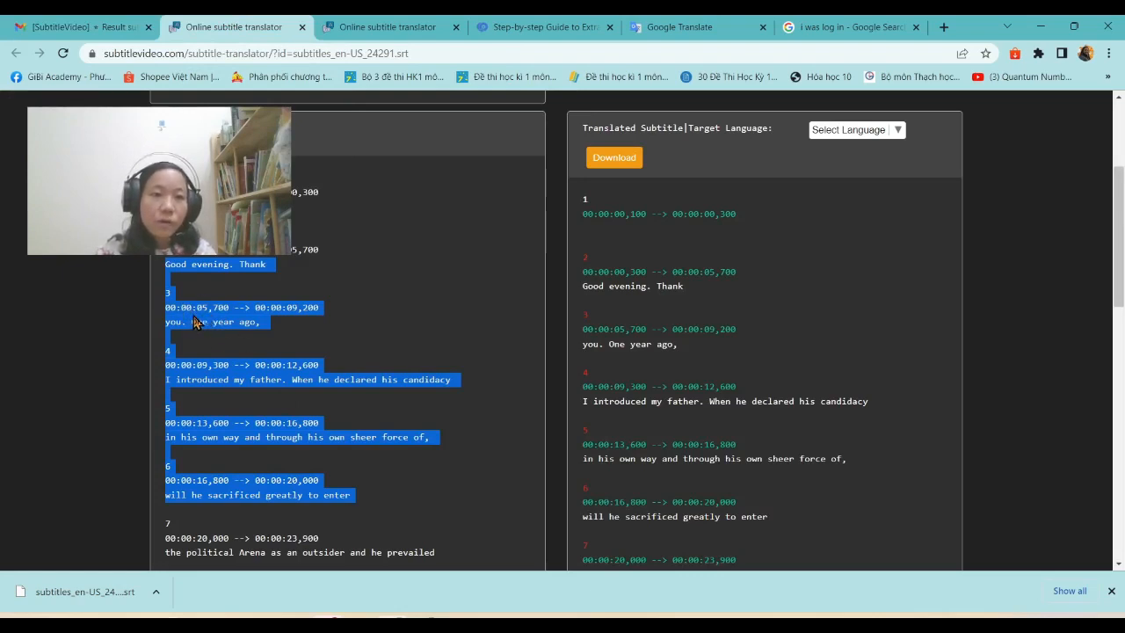
mouse_move(358, 394)
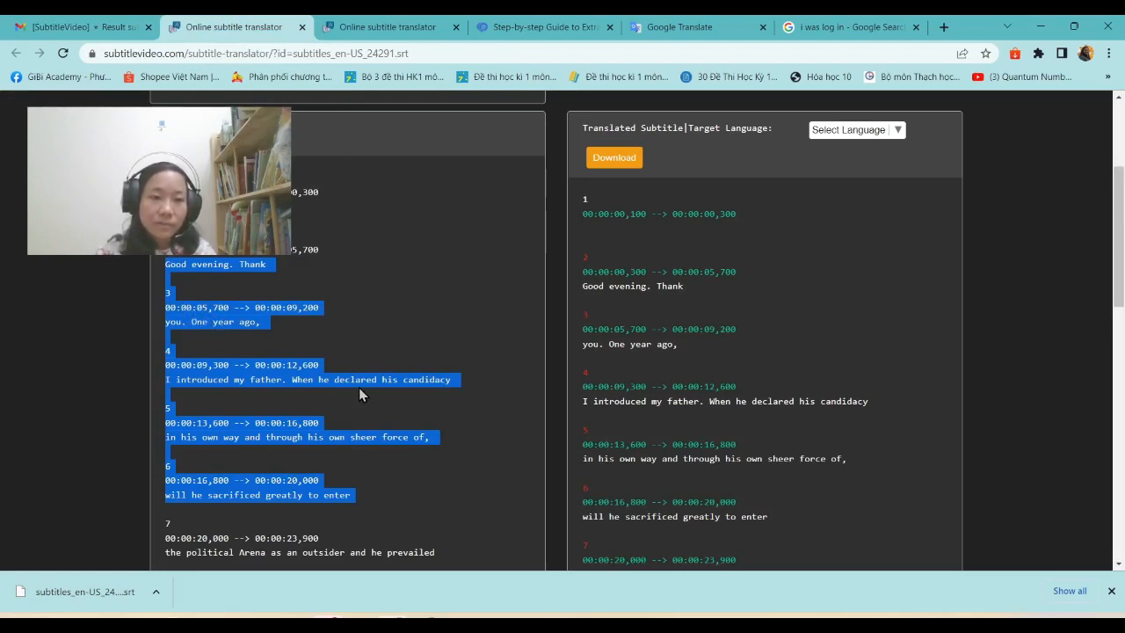